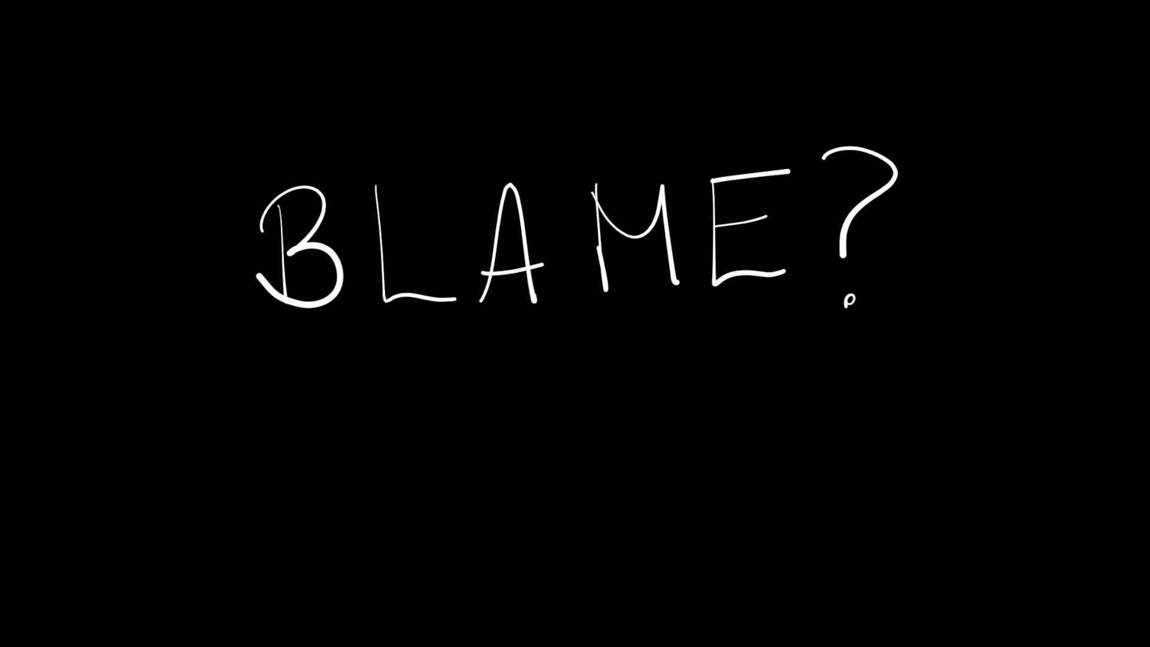
Draw a red underline beneath the letters 'ME' in the handwritten 'BLAME?'
drag(594, 300, 788, 307)
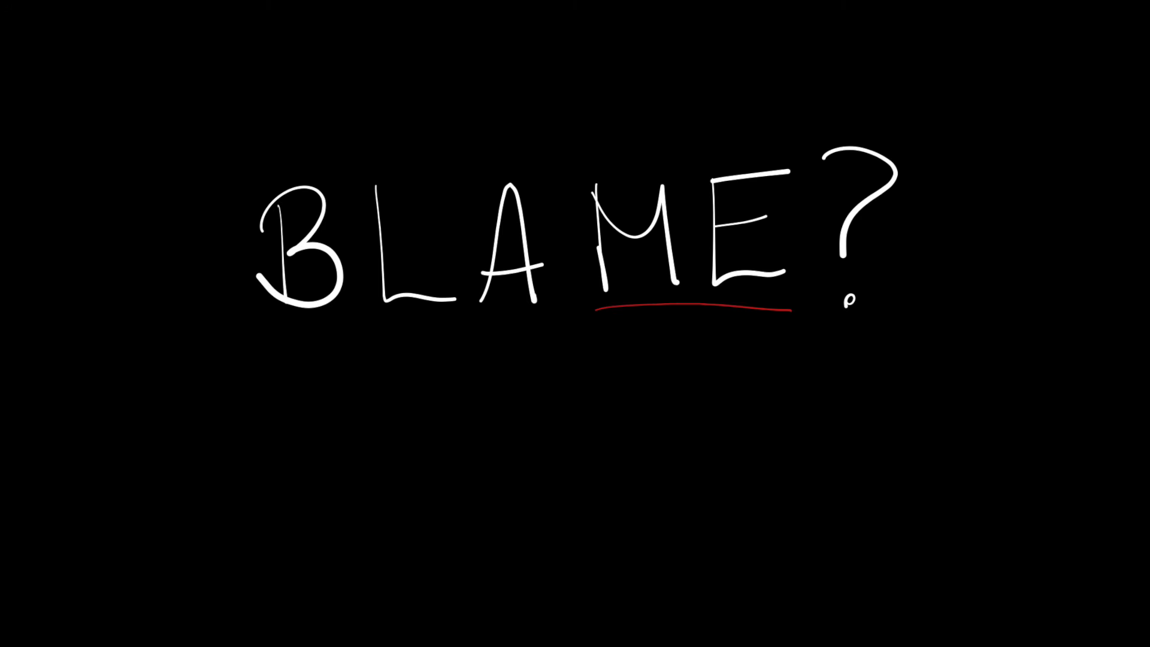